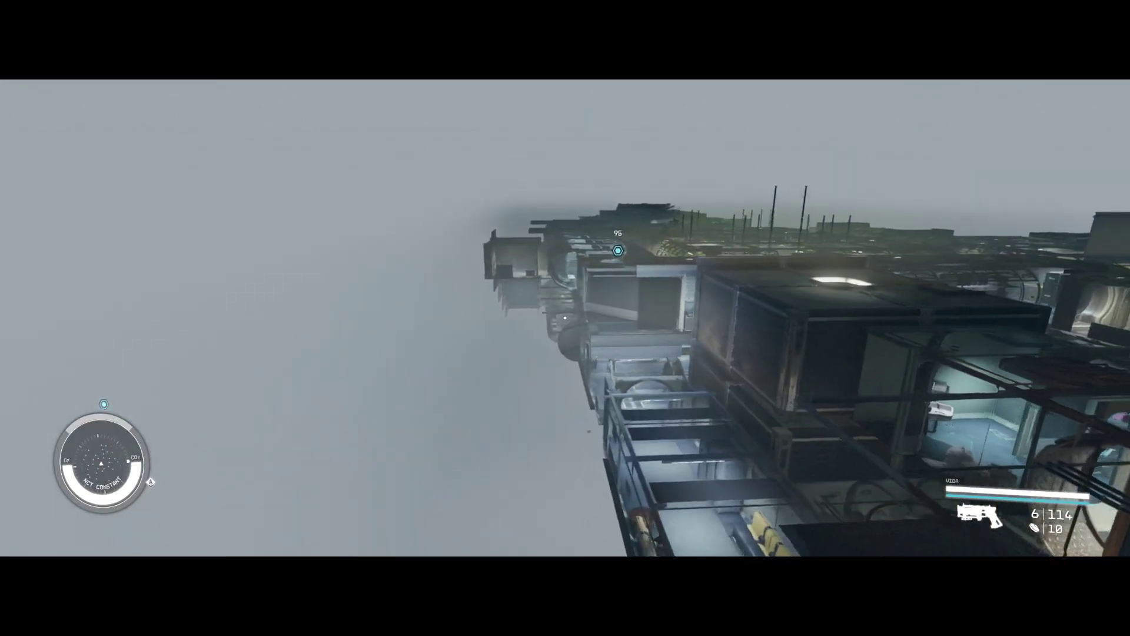
mouse_move(565, 318)
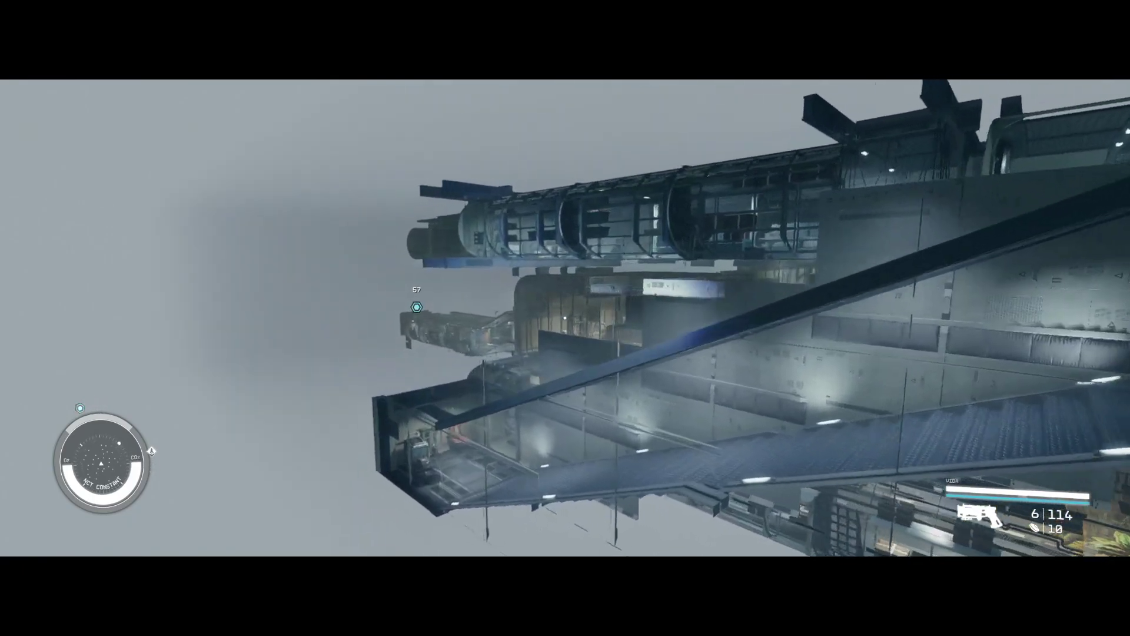
mouse_move(565, 318)
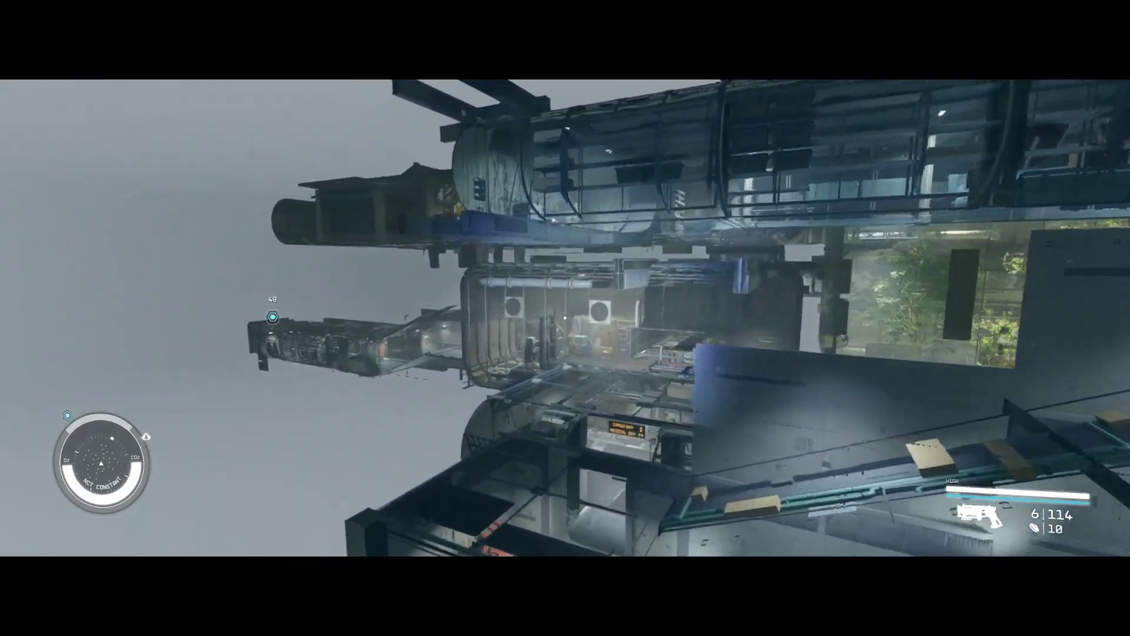
mouse_move(565, 318)
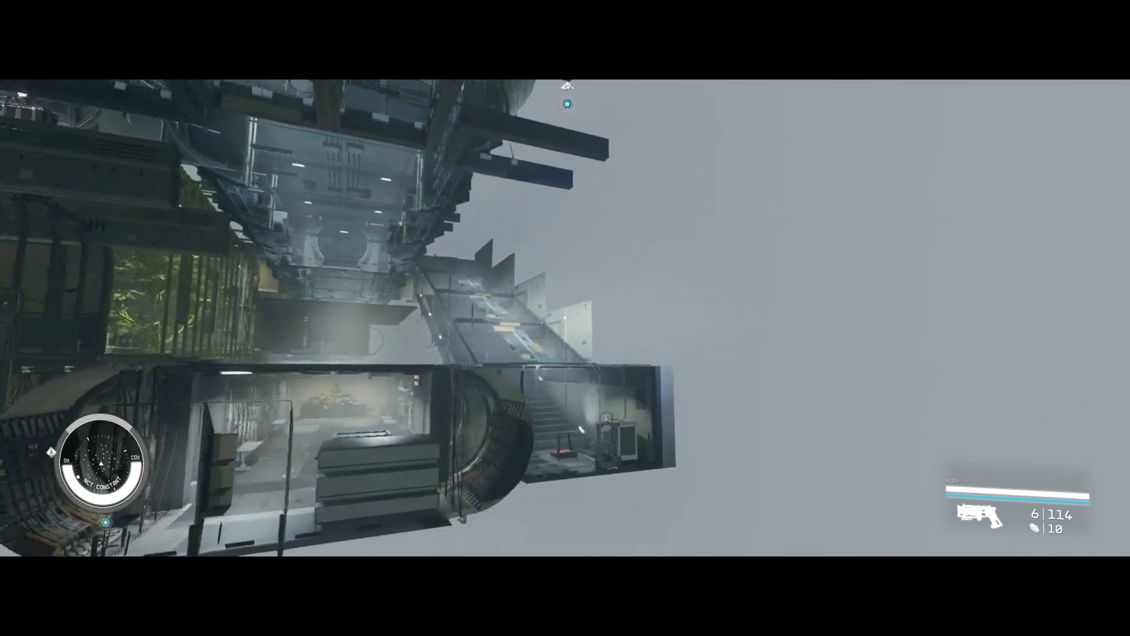
mouse_move(565, 318)
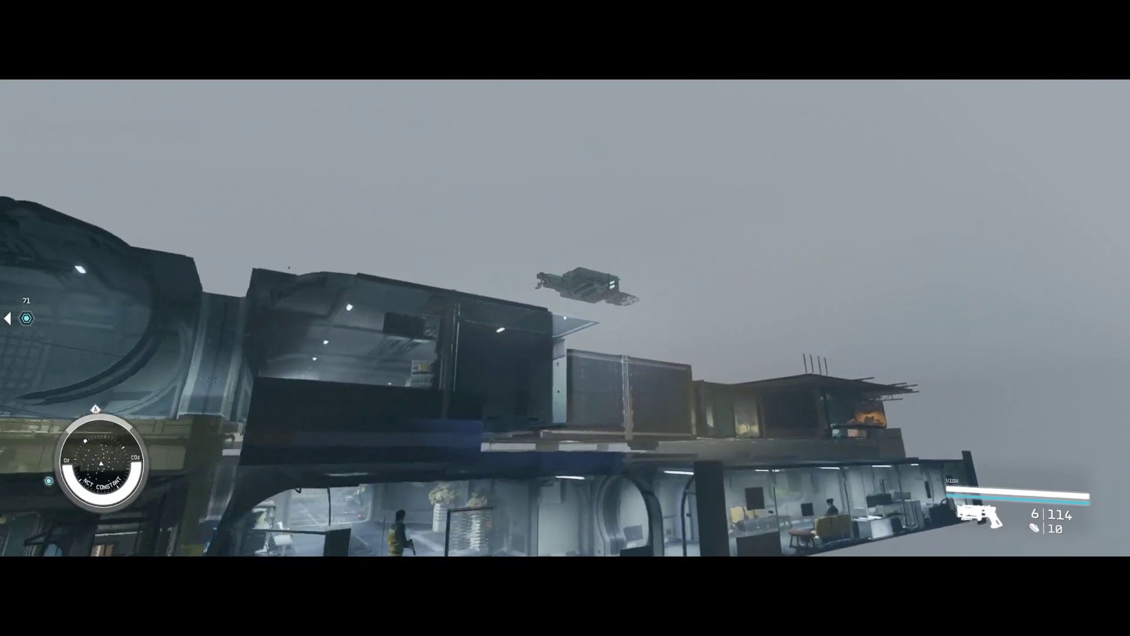
mouse_move(565, 317)
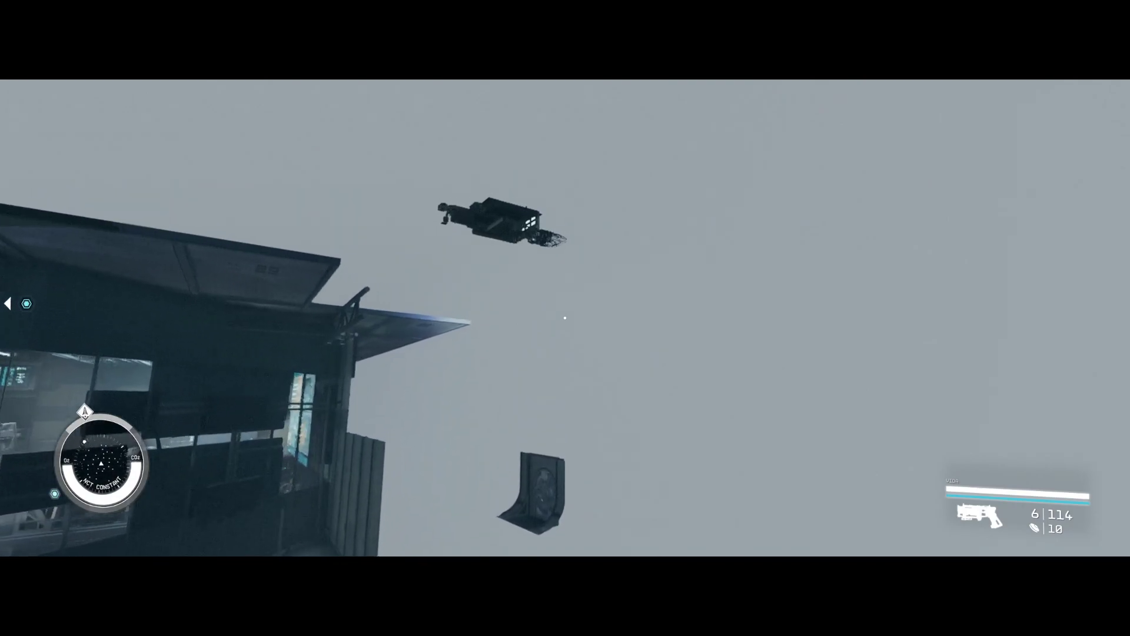
mouse_move(565, 318)
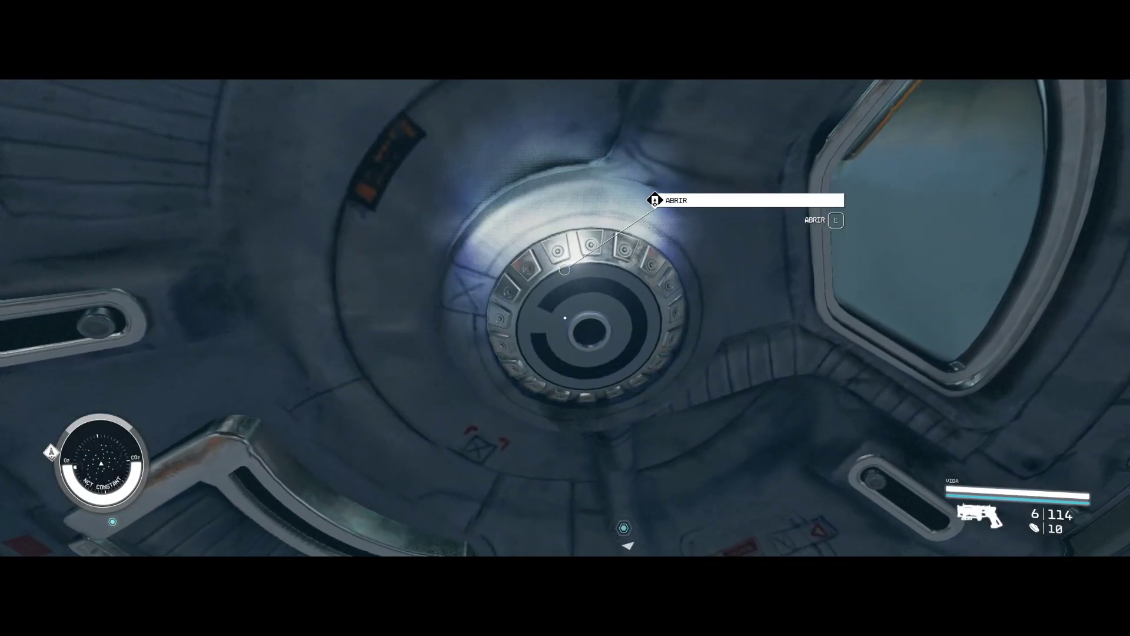
Step: Open the ceiling hatch and pass through into the dark hidden bridge
key(e)
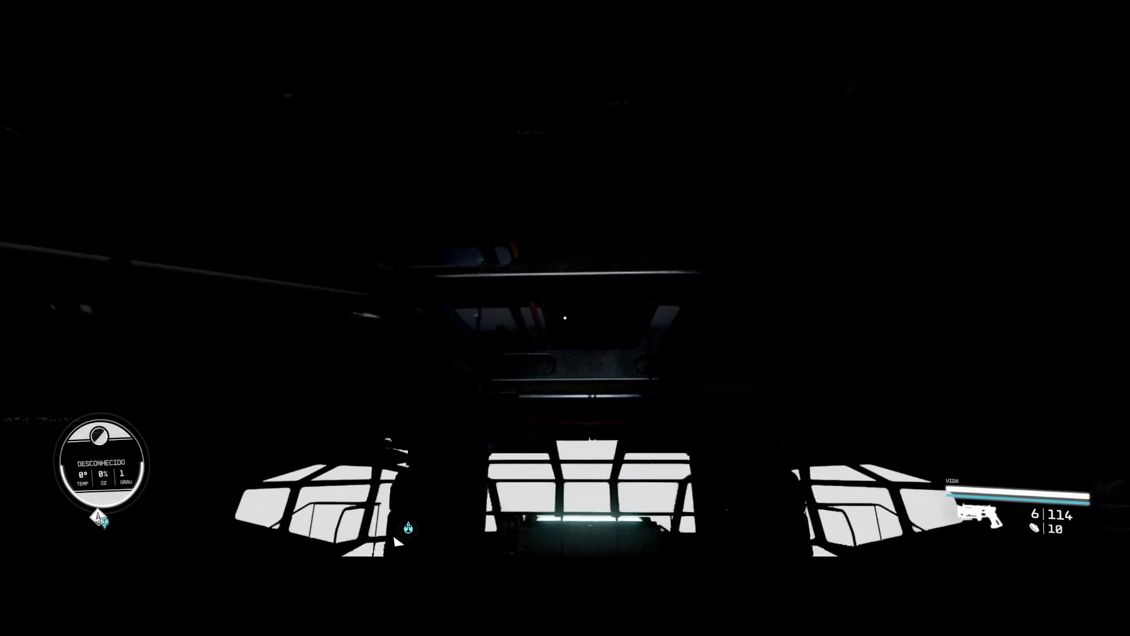
mouse_move(565, 318)
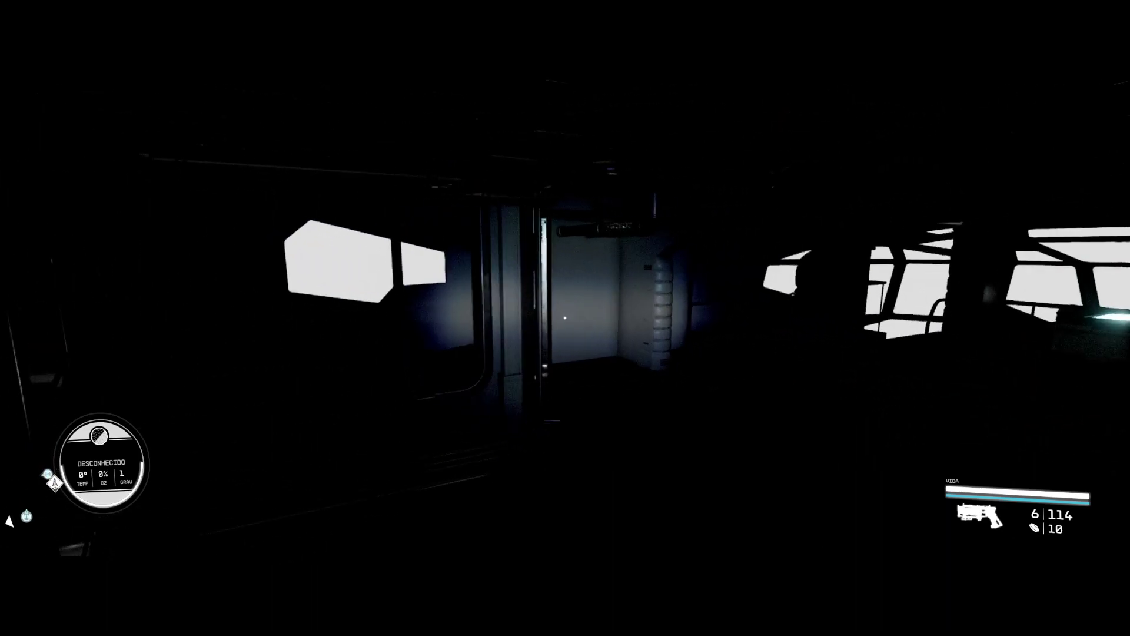
mouse_move(565, 318)
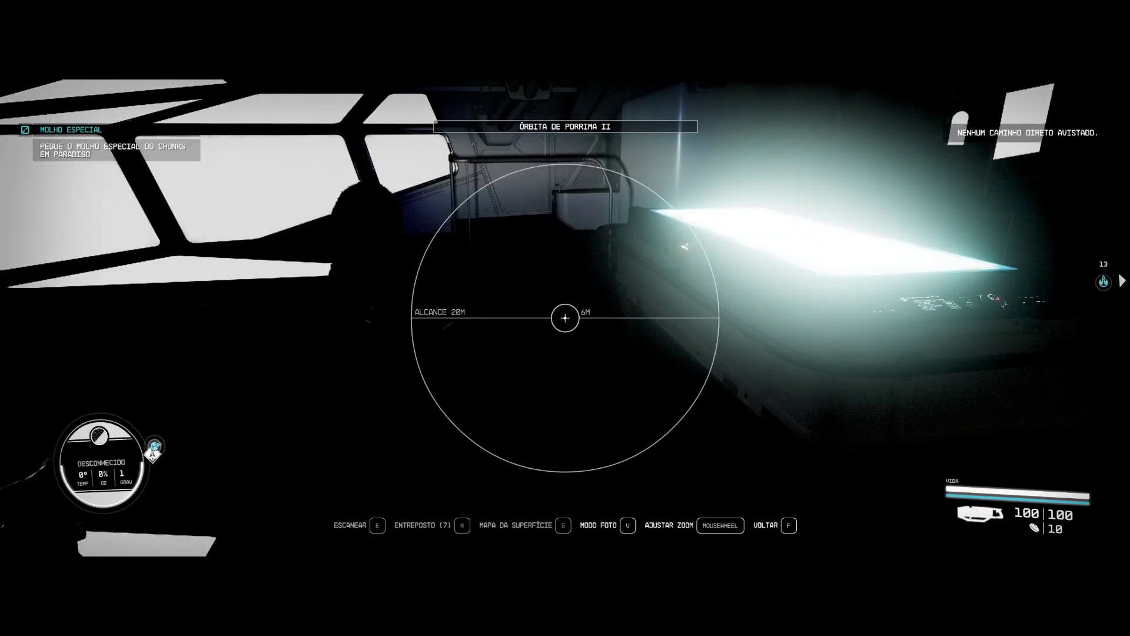
Step: Put away the scanner and reach the seated figure beside the glowing console
key(f)
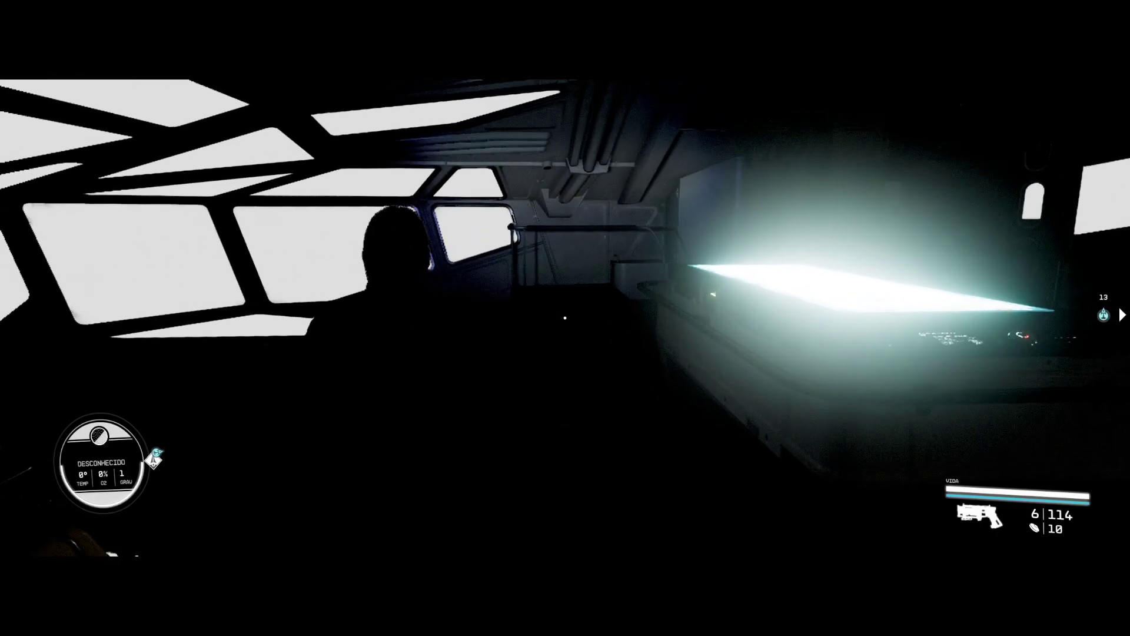
mouse_move(565, 318)
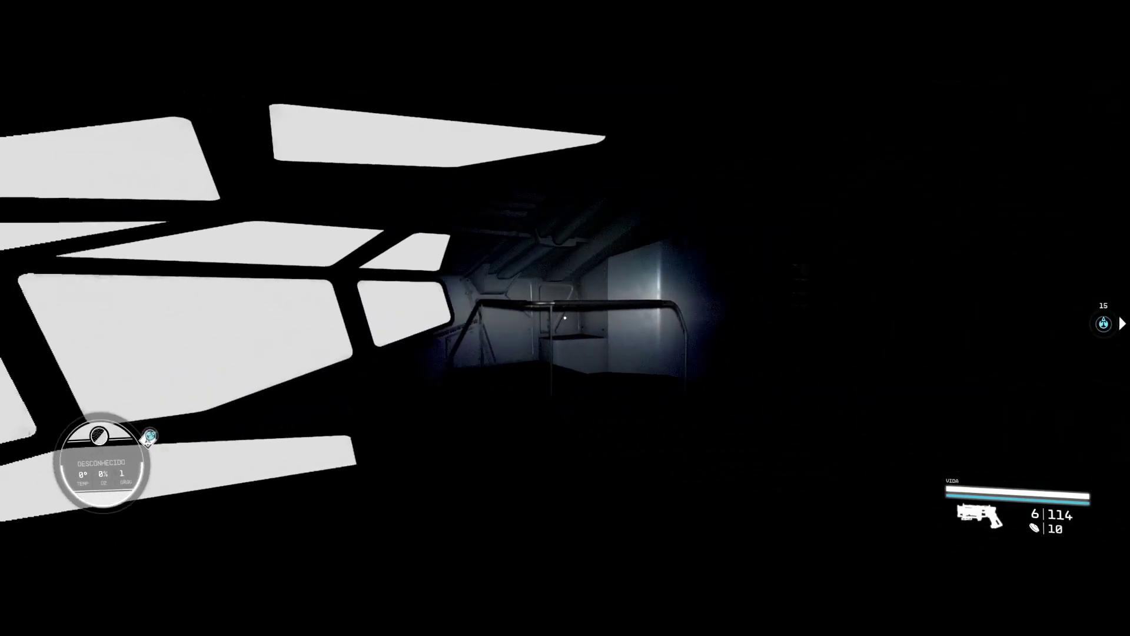
mouse_move(565, 318)
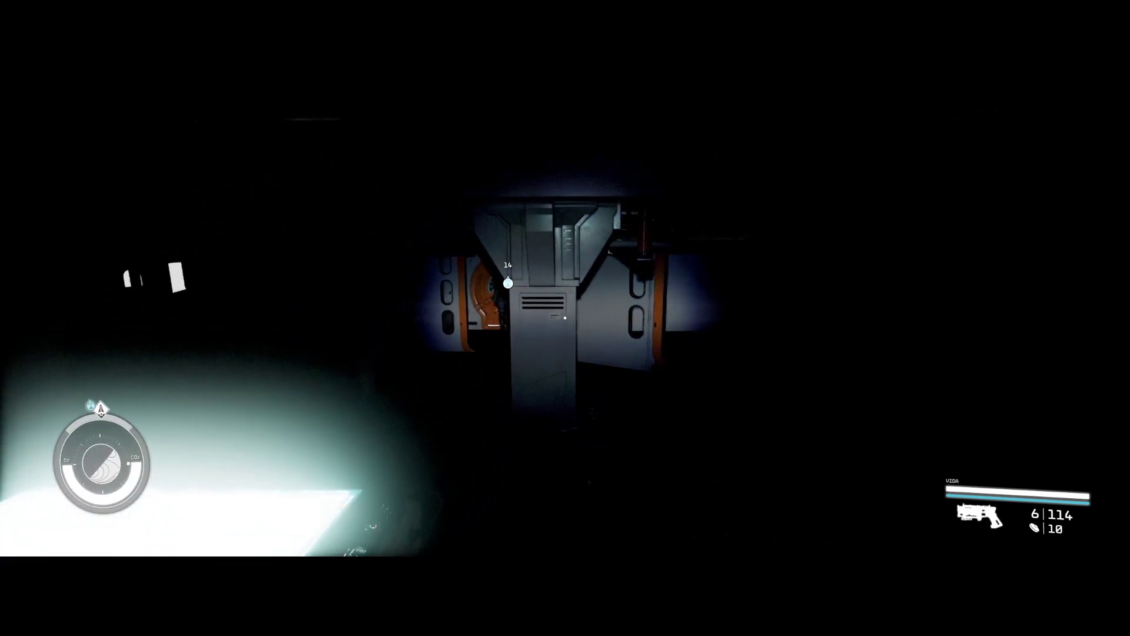
Step: Walk through the dark out-of-bounds compartments and open the doors to the lit corridor
key(w)
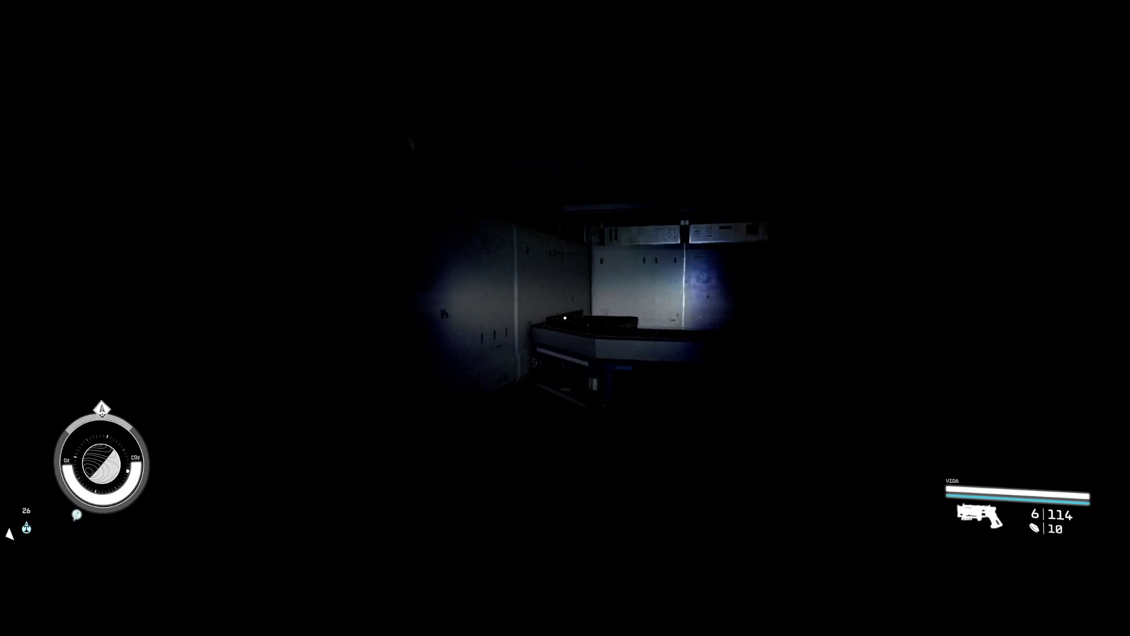
mouse_move(565, 318)
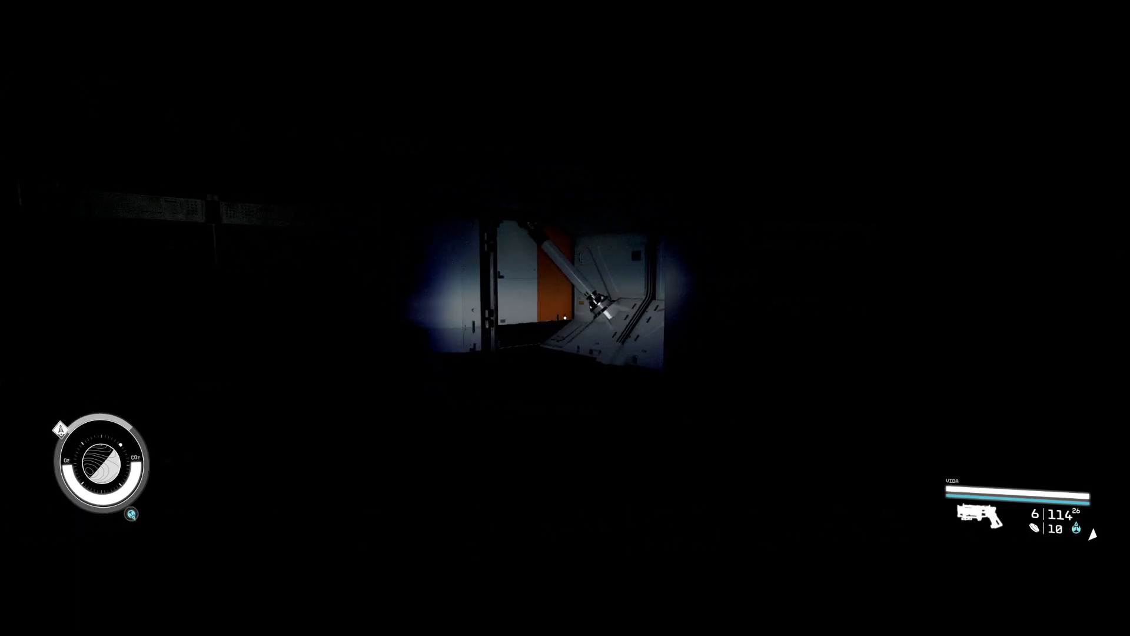
mouse_move(565, 318)
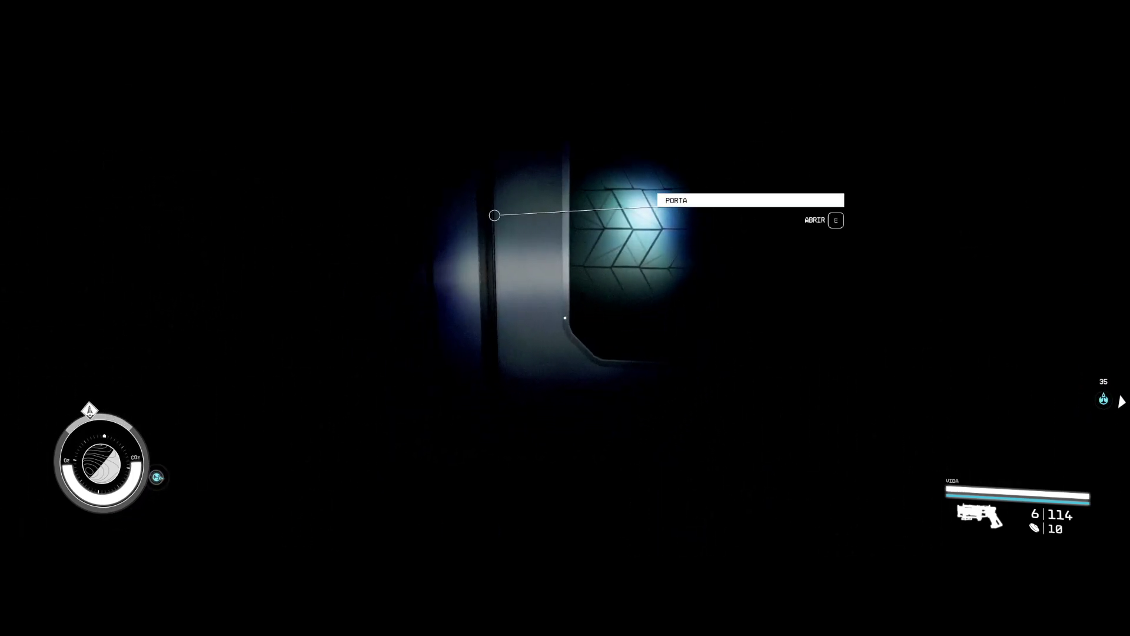
key(e)
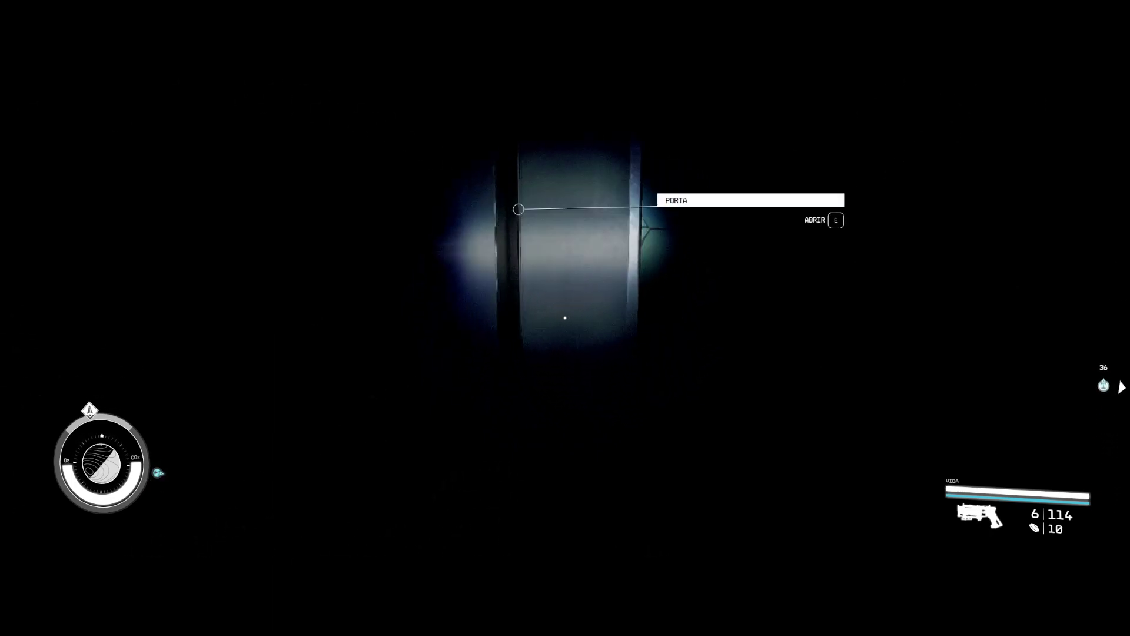
key(e)
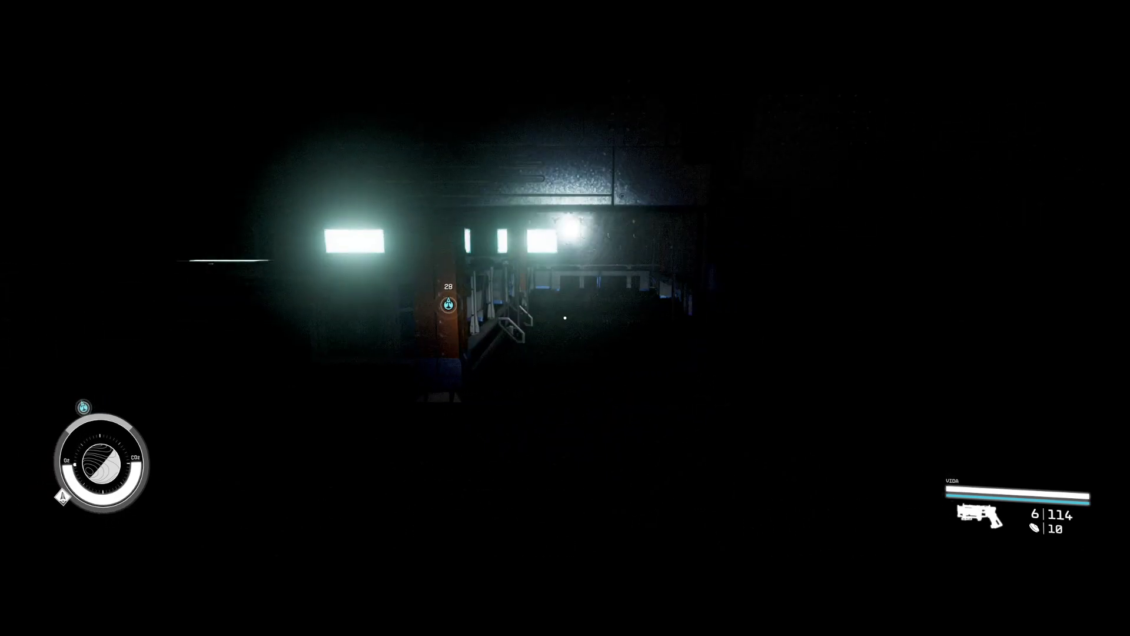
mouse_move(565, 318)
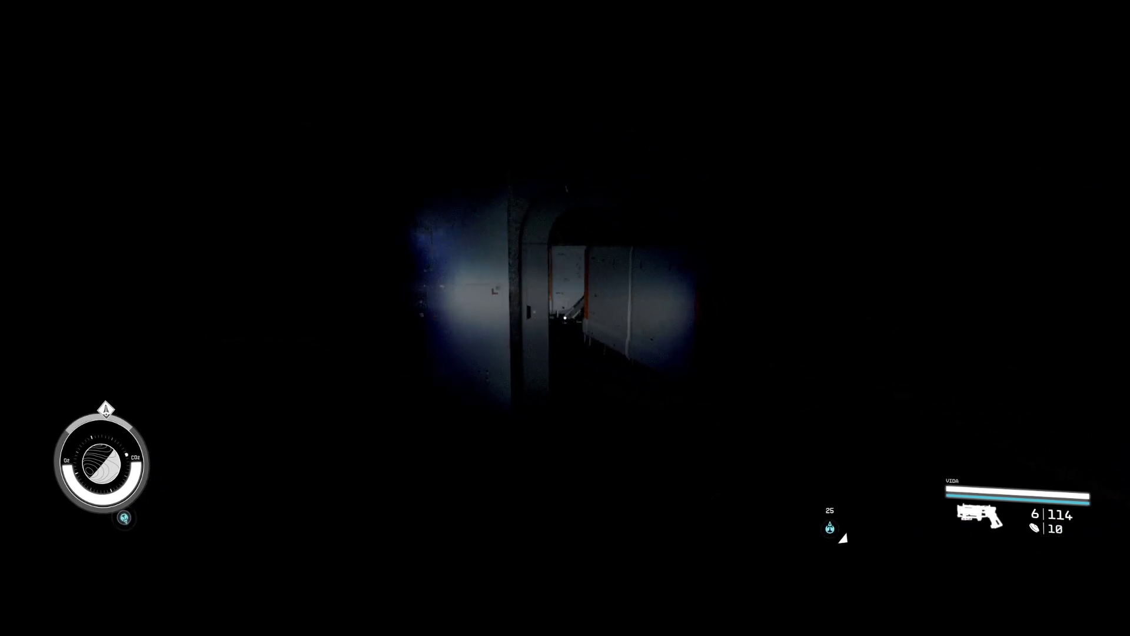
mouse_move(565, 318)
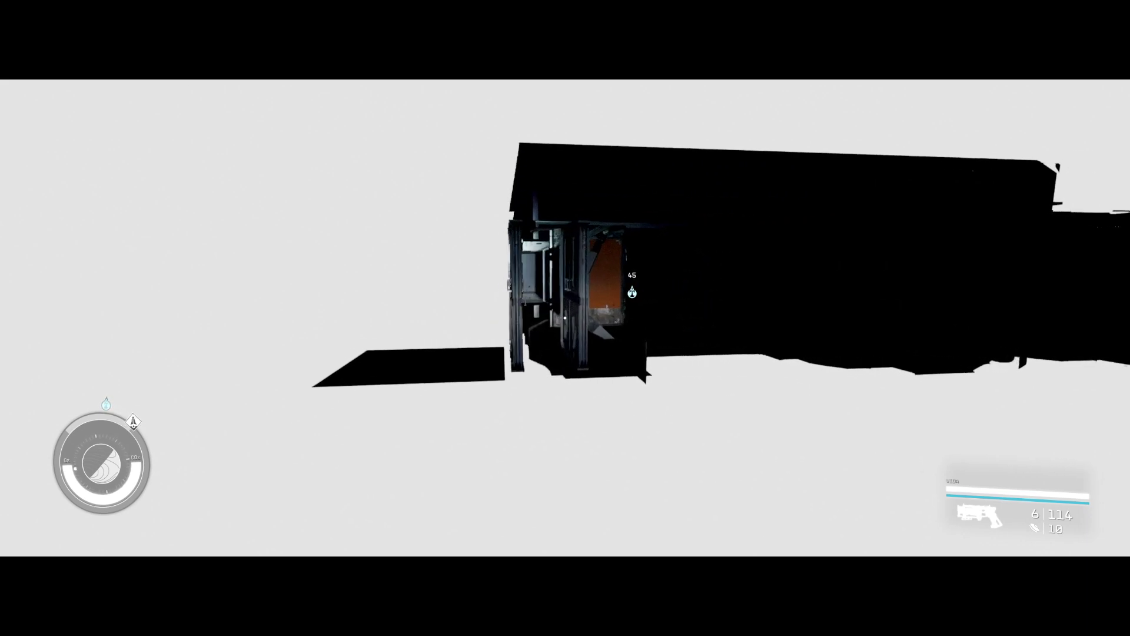
mouse_move(565, 318)
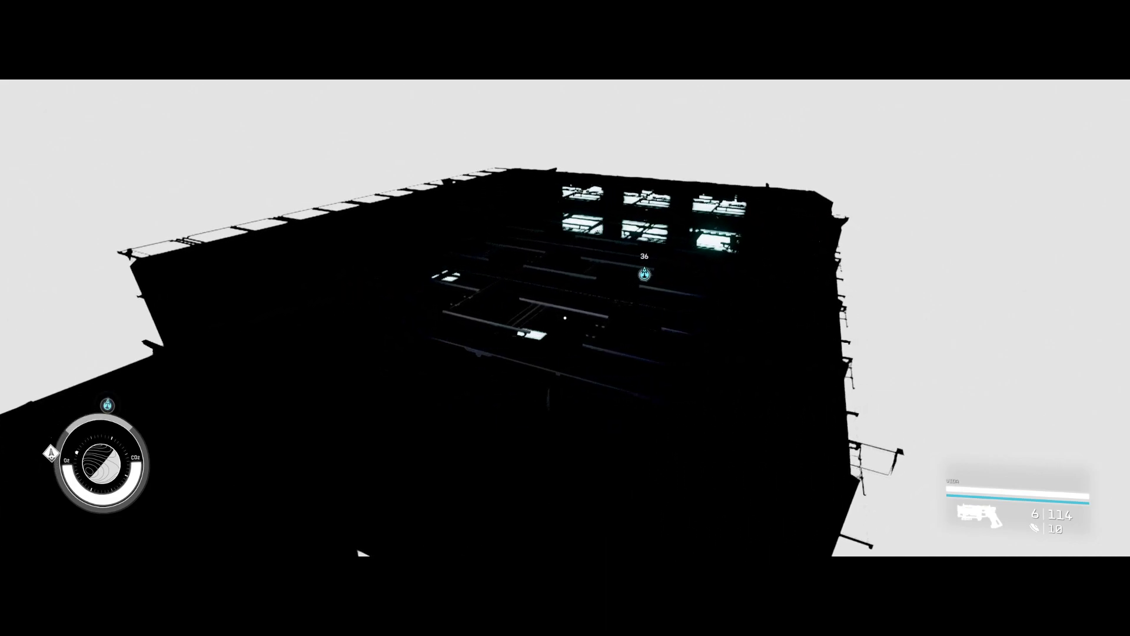
mouse_move(565, 317)
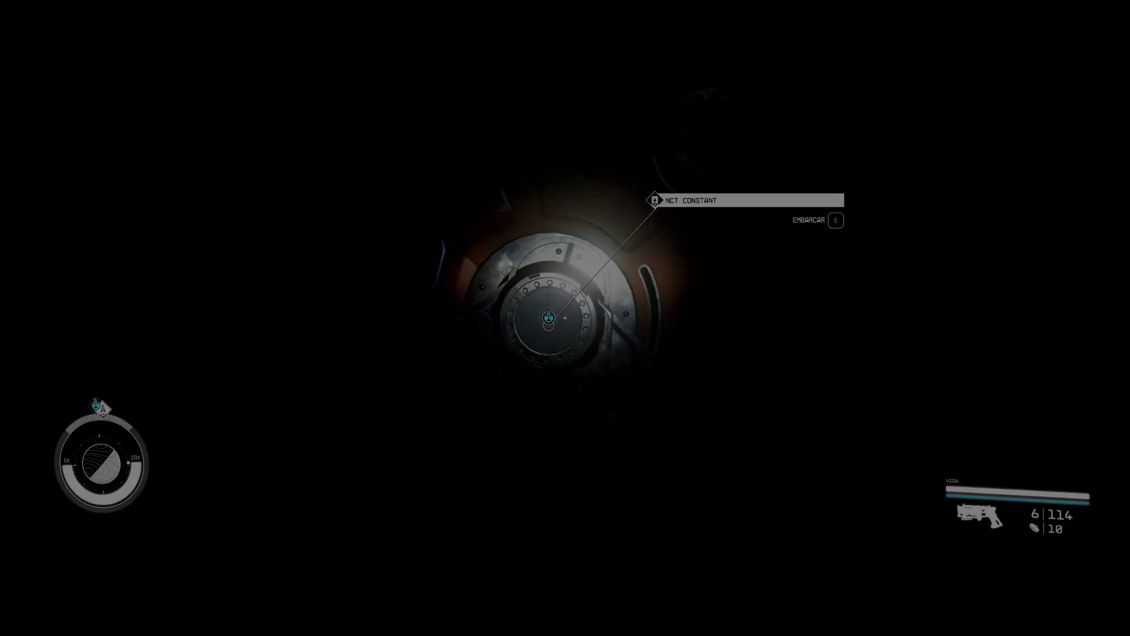
Step: Board the NCT Constant through its docking hatch into the lit interior
key(e)
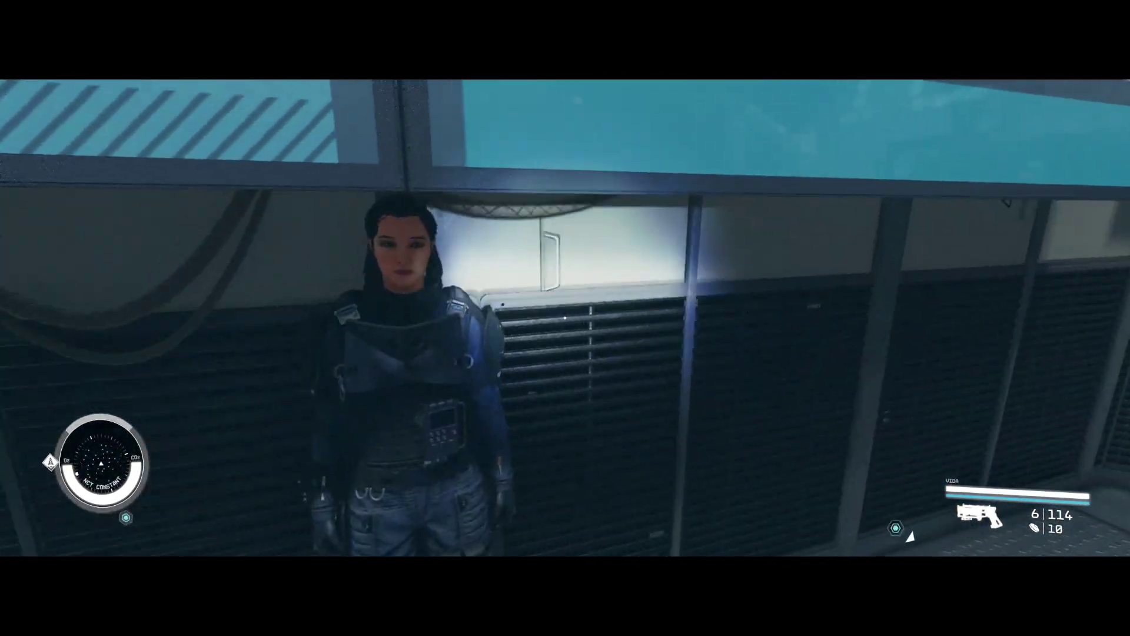
mouse_move(565, 317)
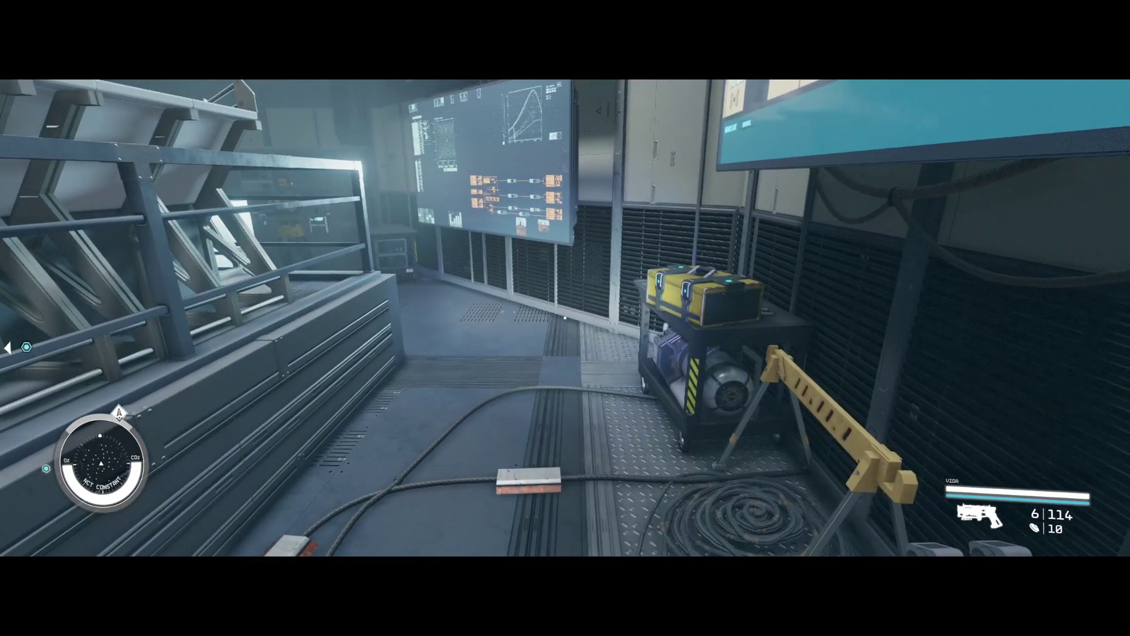
mouse_move(565, 317)
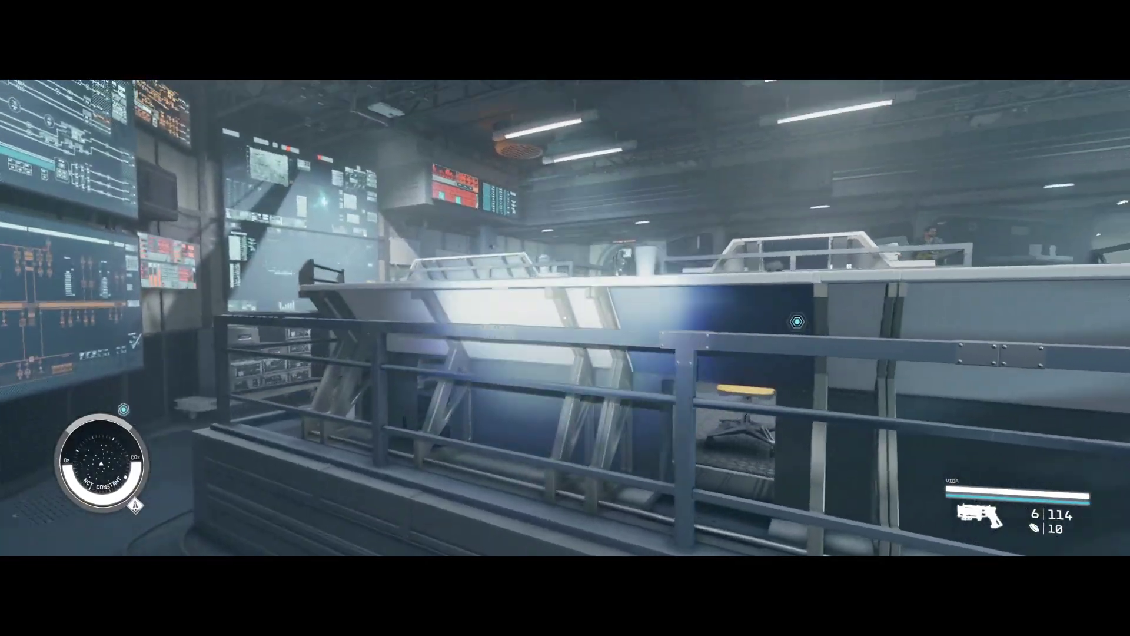
mouse_move(565, 318)
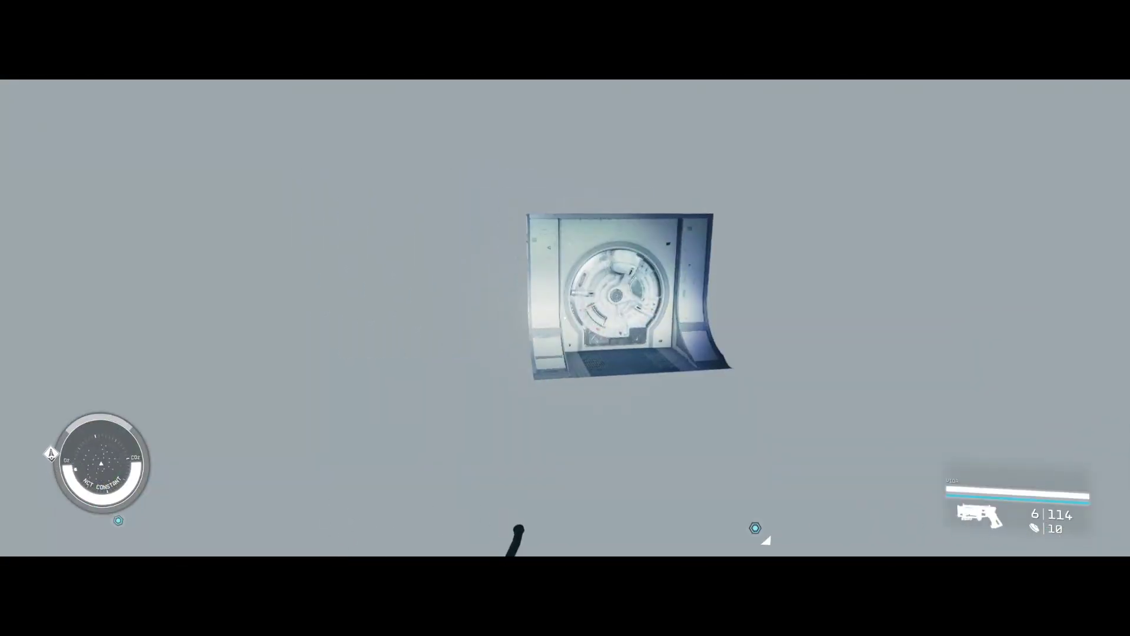
mouse_move(565, 318)
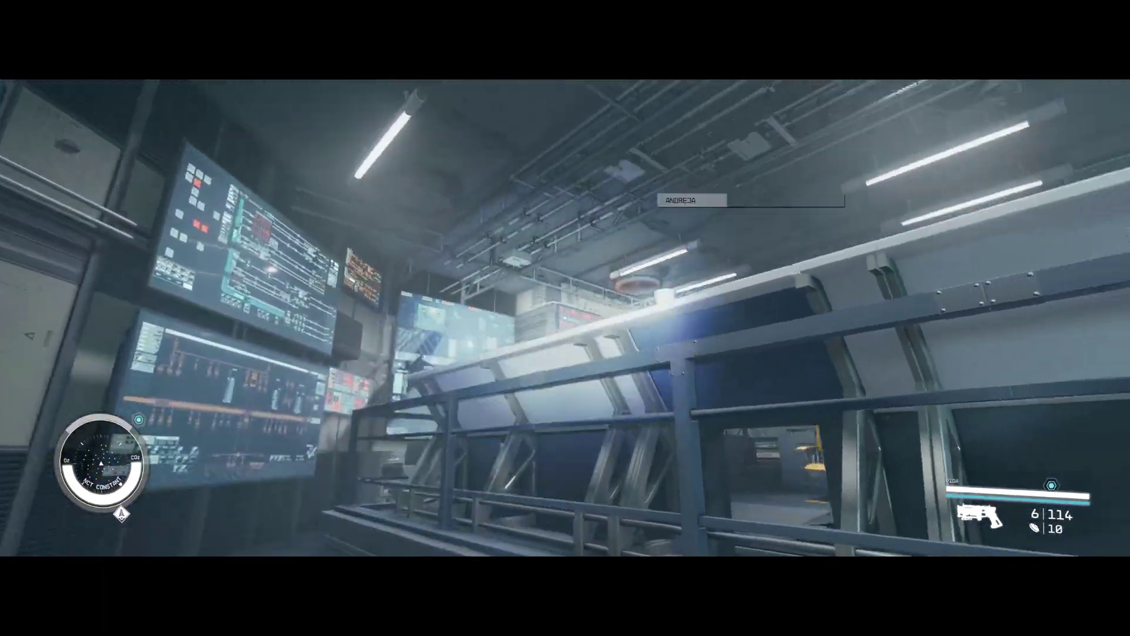
mouse_move(565, 317)
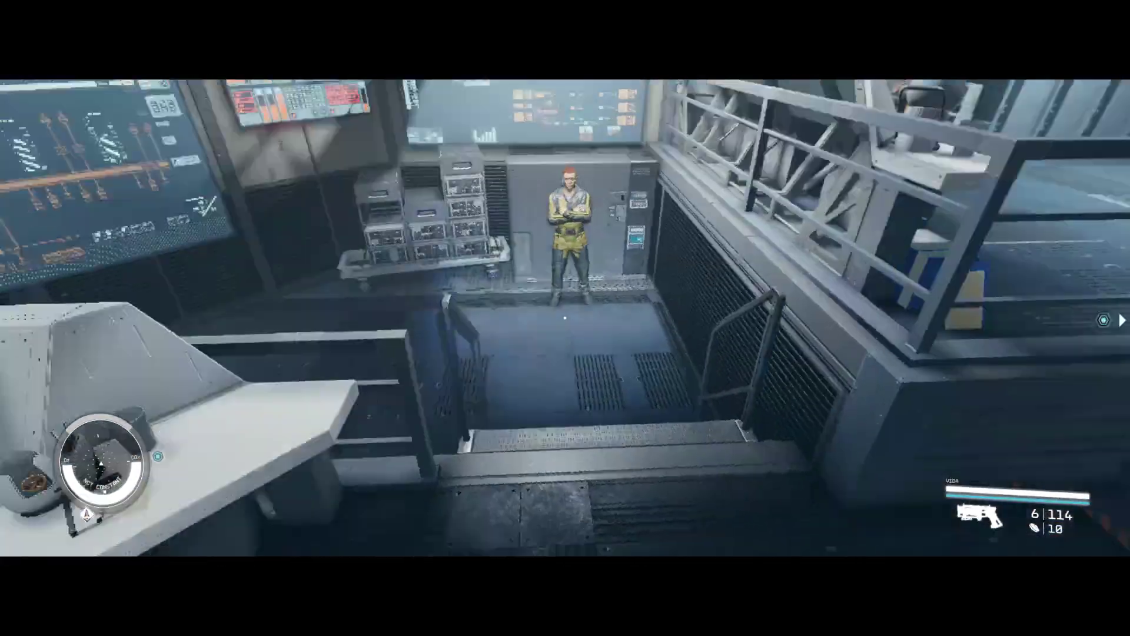
mouse_move(565, 317)
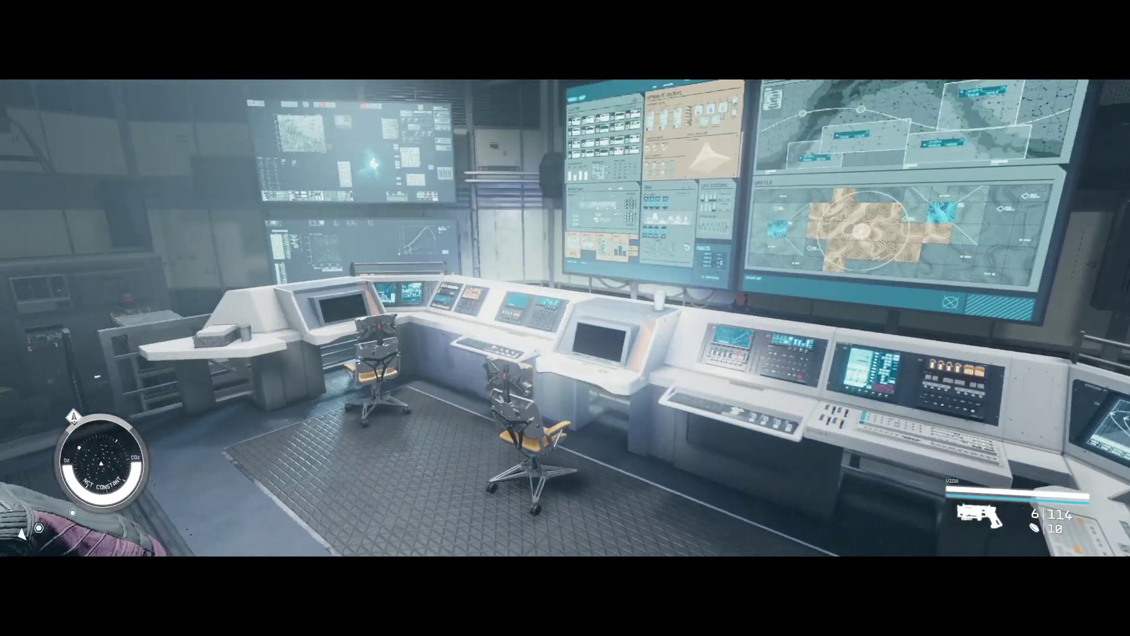